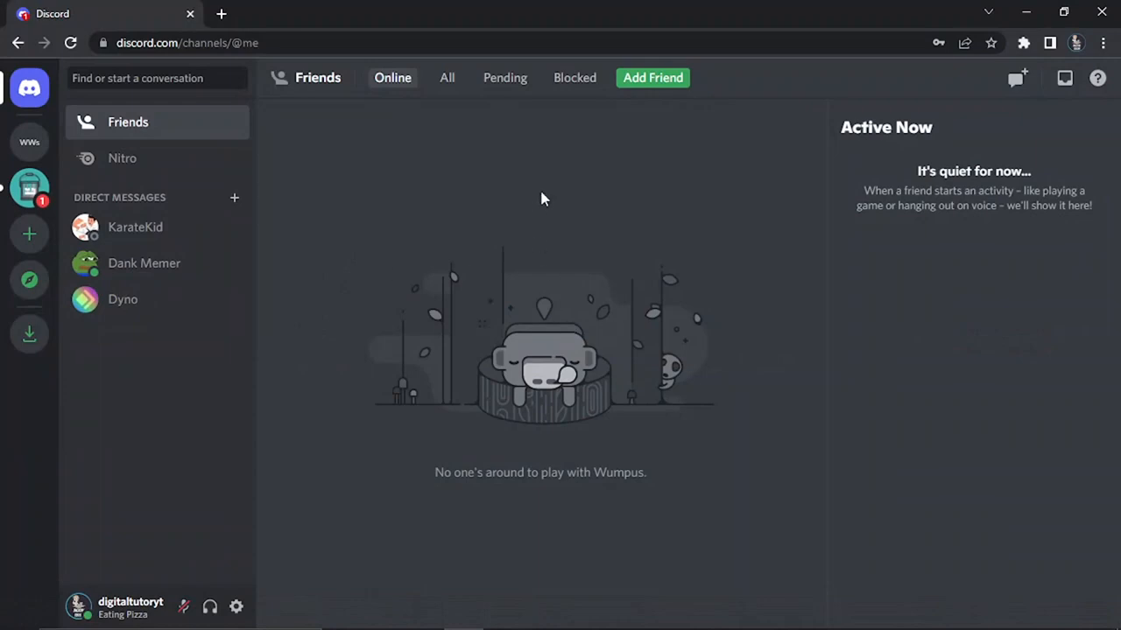
{"action": "mouse_move", "coordinate": [368, 165]}
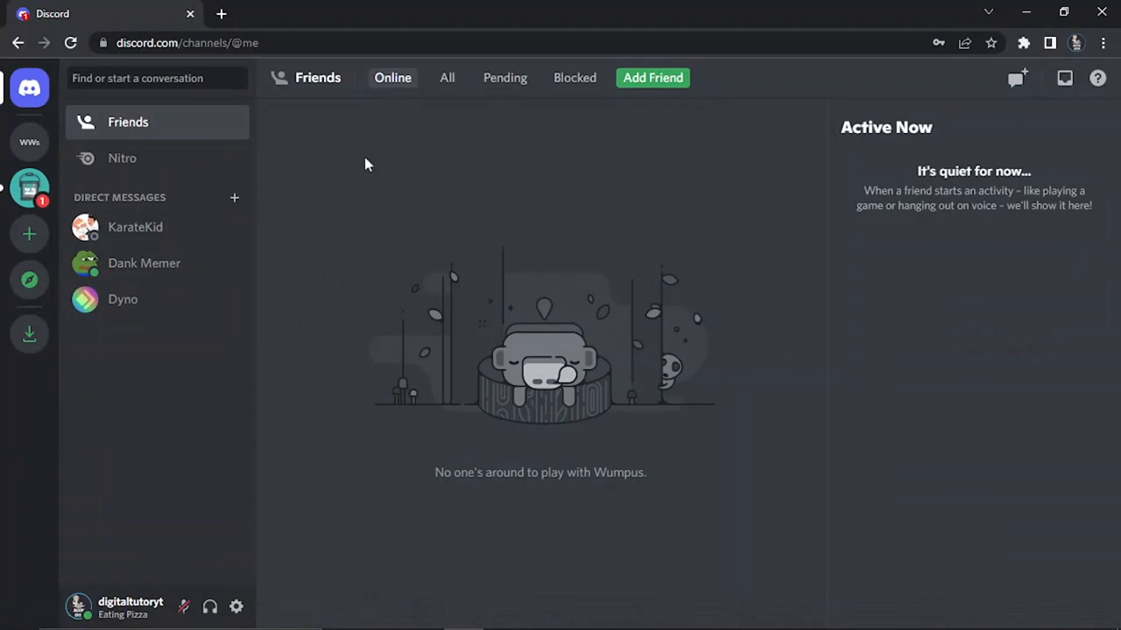
{"action": "mouse_move", "coordinate": [415, 180]}
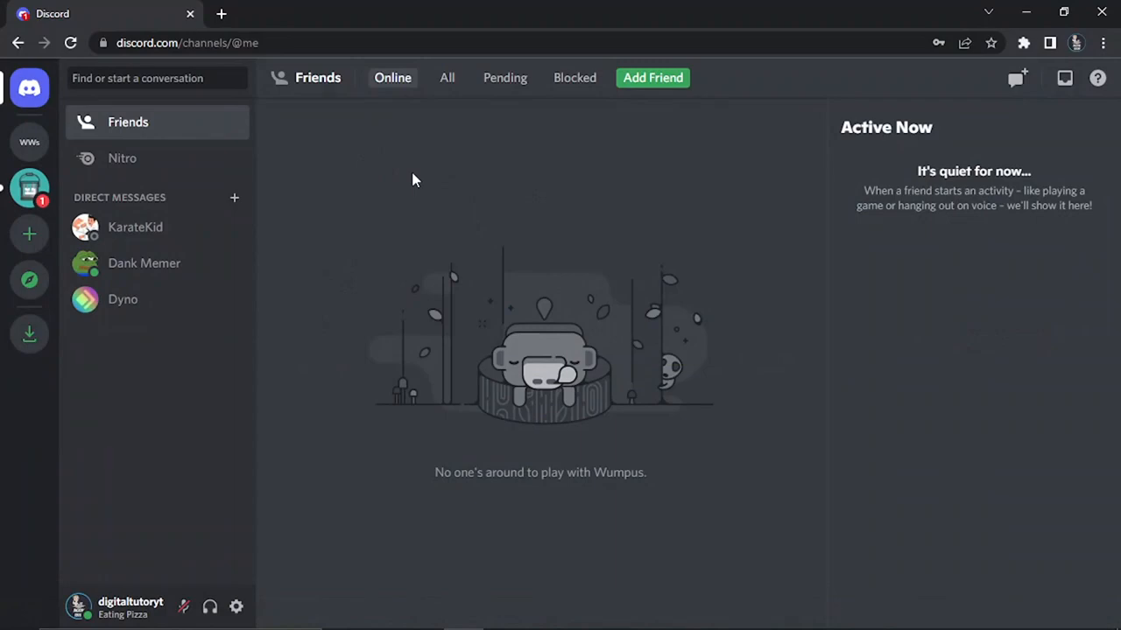
Step: Invite the Hydra bot from the hydra.bot home page
{"action": "left_click", "coordinate": [222, 13]}
{"action": "type", "text": "hydra.bot"}
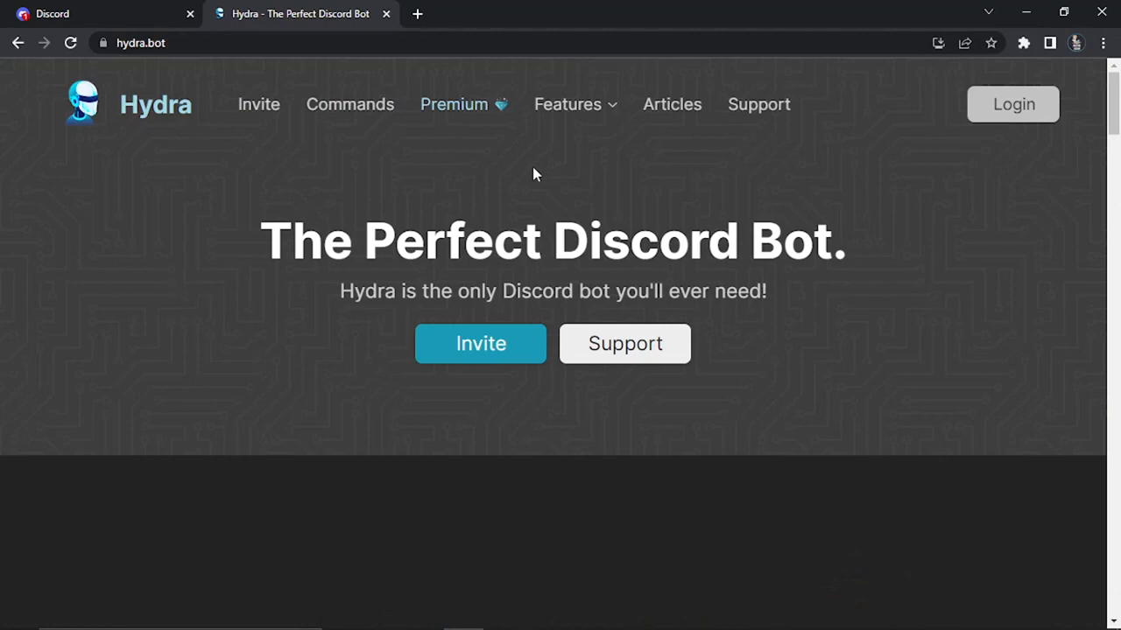
{"action": "mouse_move", "coordinate": [1068, 119]}
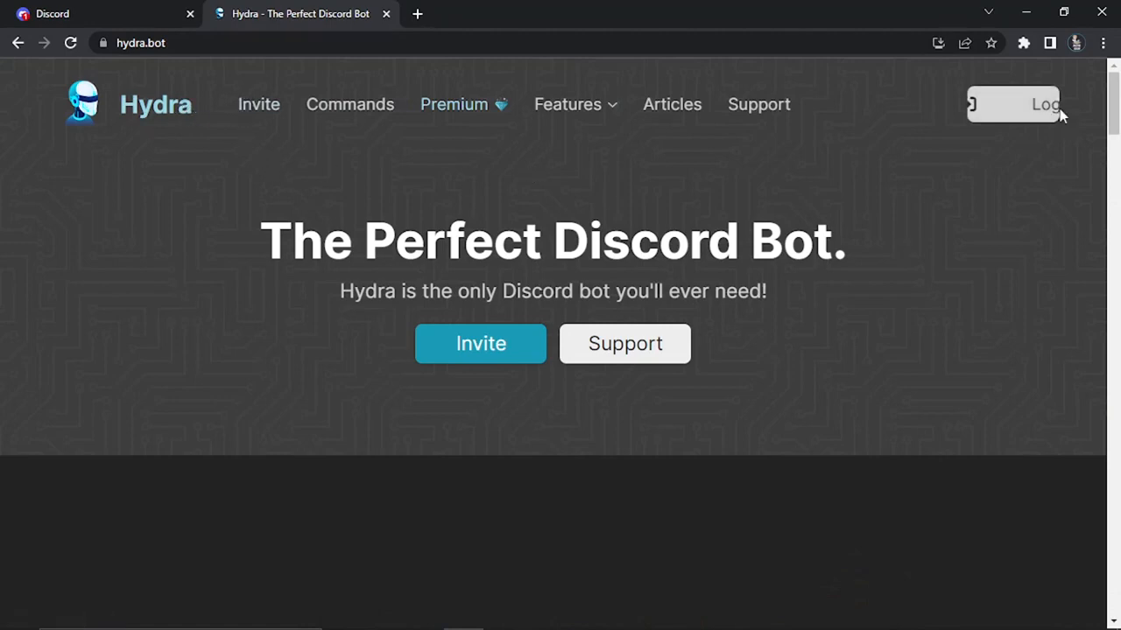
{"action": "scroll", "scroll_direction": "down", "scroll_amount": 3}
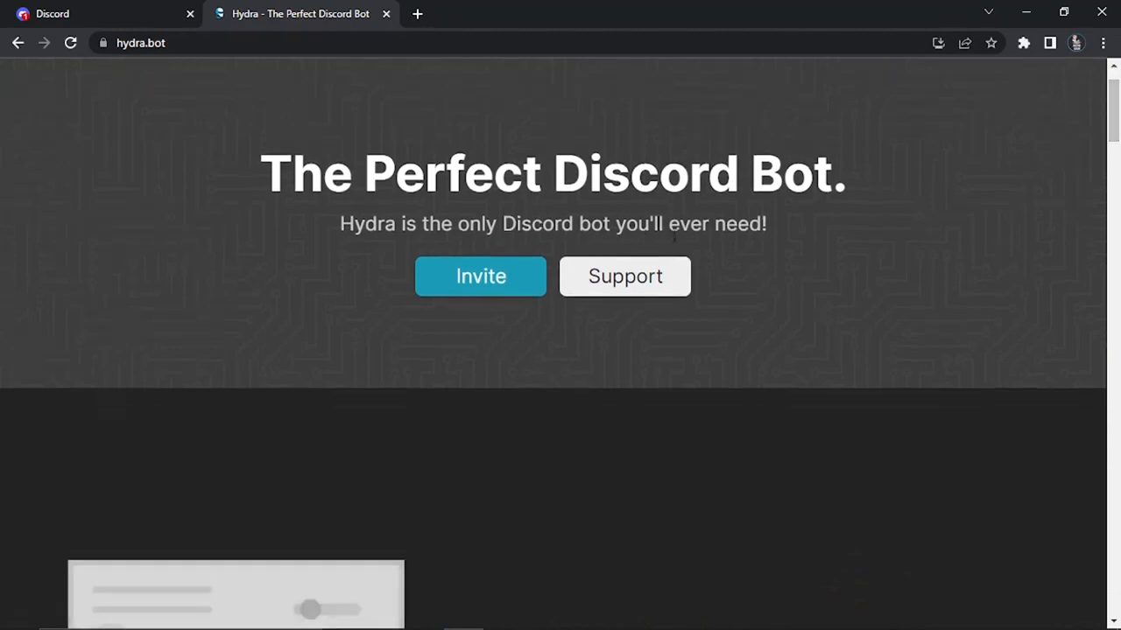
{"action": "left_click", "coordinate": [481, 276]}
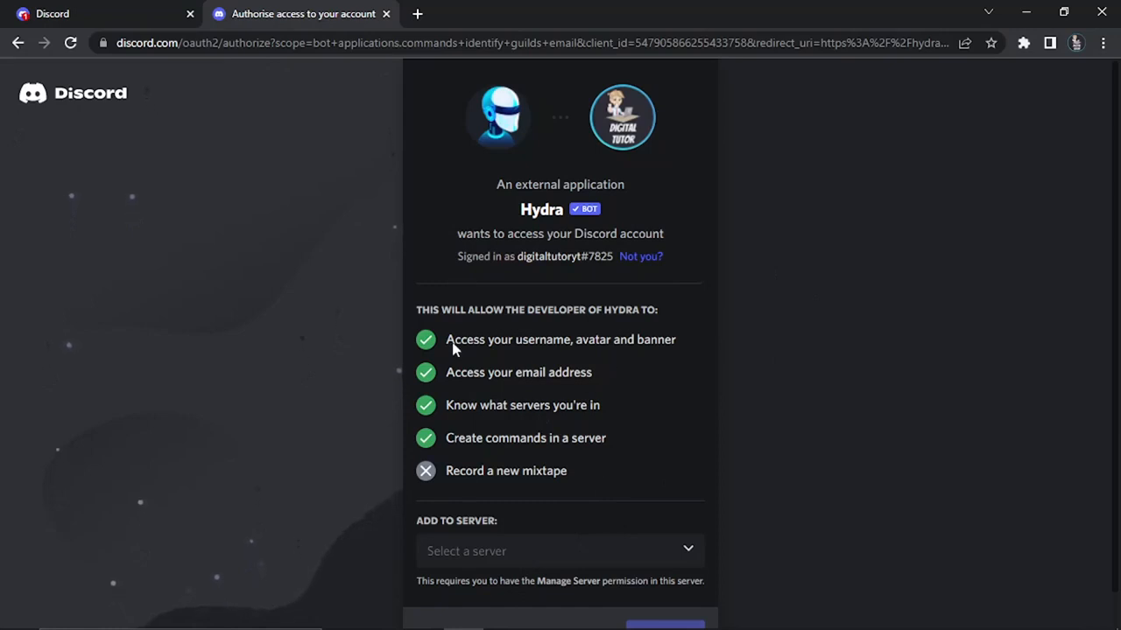
{"action": "mouse_move", "coordinate": [604, 392]}
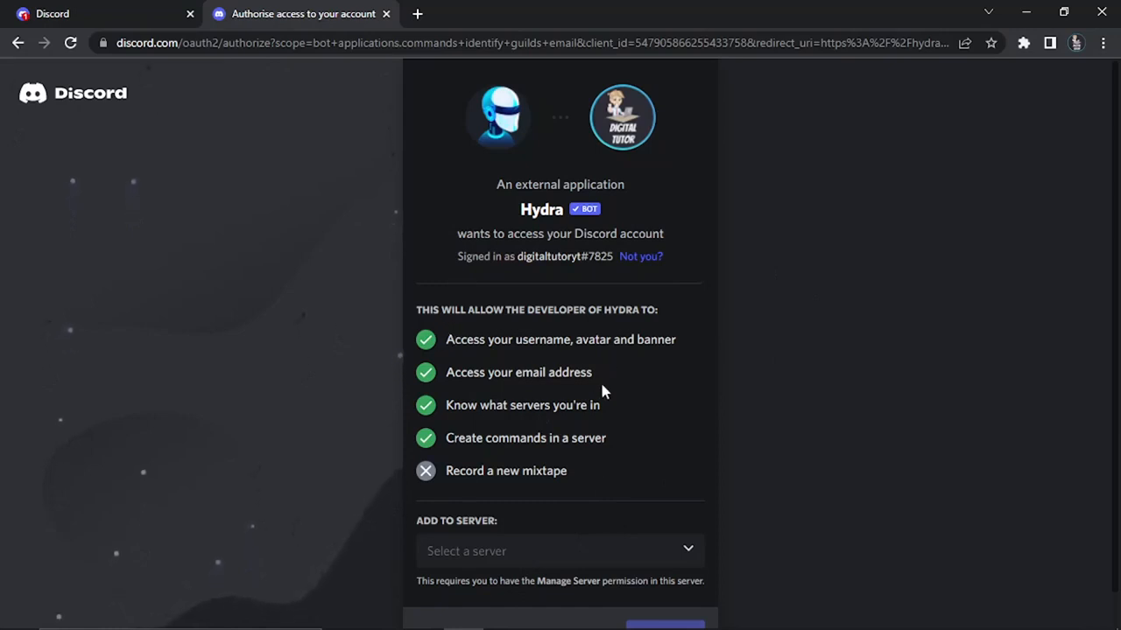
{"action": "mouse_move", "coordinate": [577, 478]}
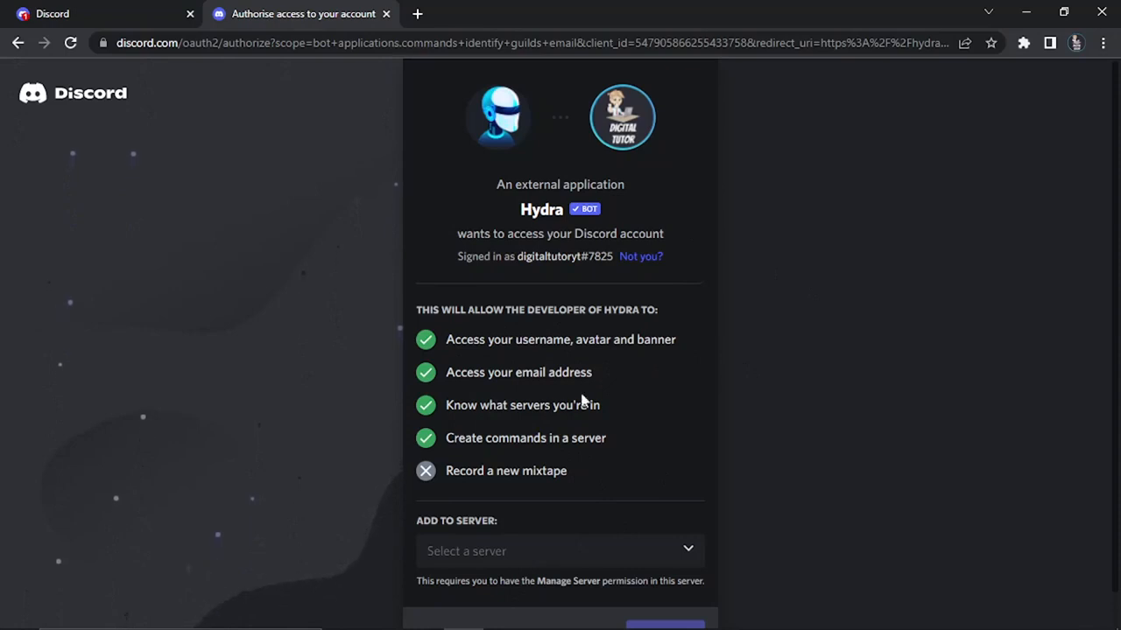
{"action": "mouse_move", "coordinate": [597, 512]}
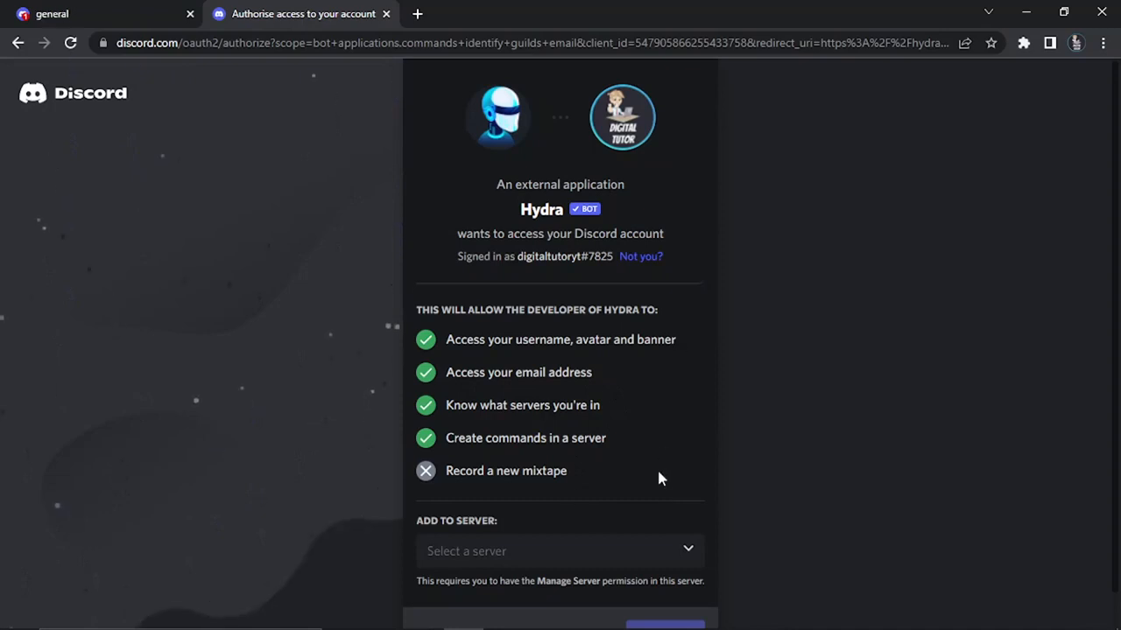
Step: Pick the user's own server from the Add to Server list
{"action": "left_click", "coordinate": [558, 550]}
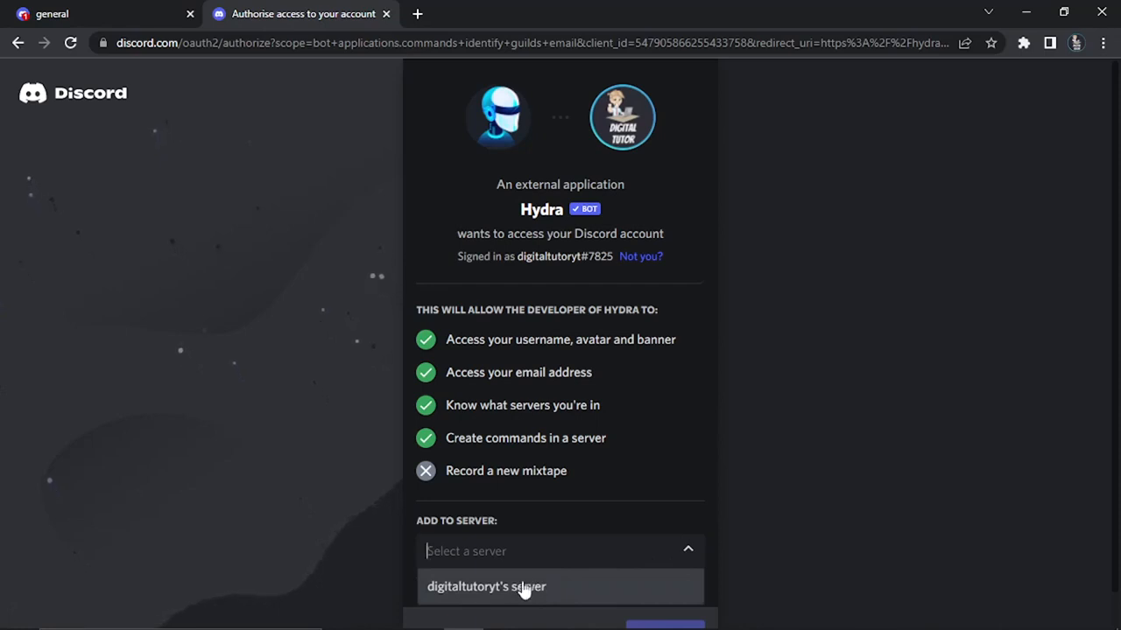
{"action": "left_click", "coordinate": [503, 586]}
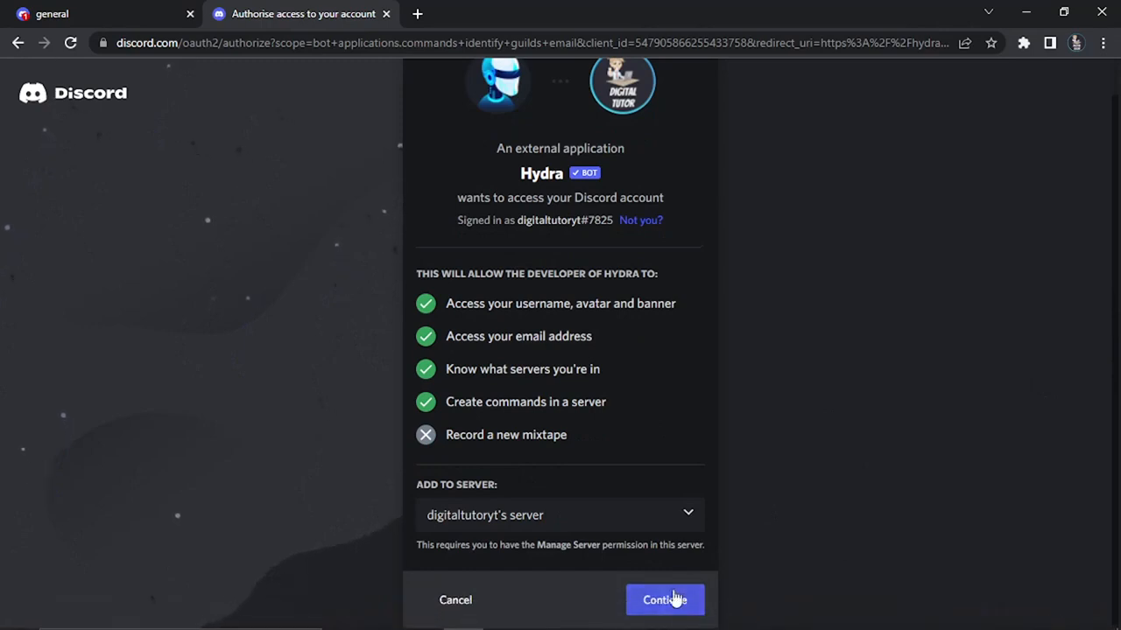
Step: Continue to Hydra's permission list, review the checkboxes, and authorise the bot
{"action": "left_click", "coordinate": [665, 599]}
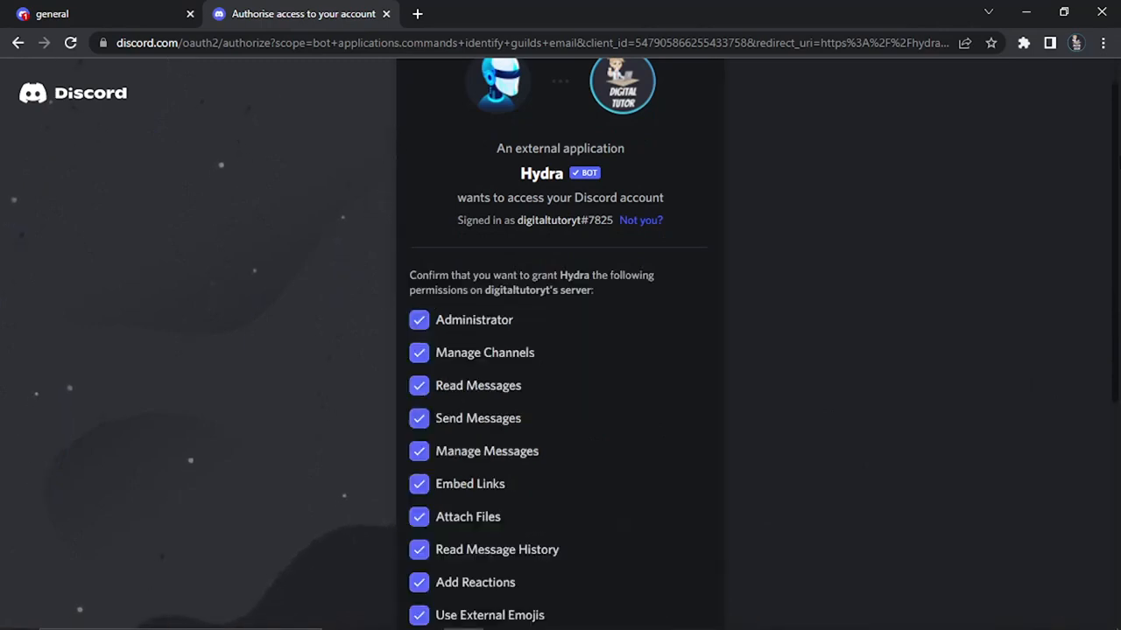
{"action": "scroll", "scroll_direction": "down", "scroll_amount": 3}
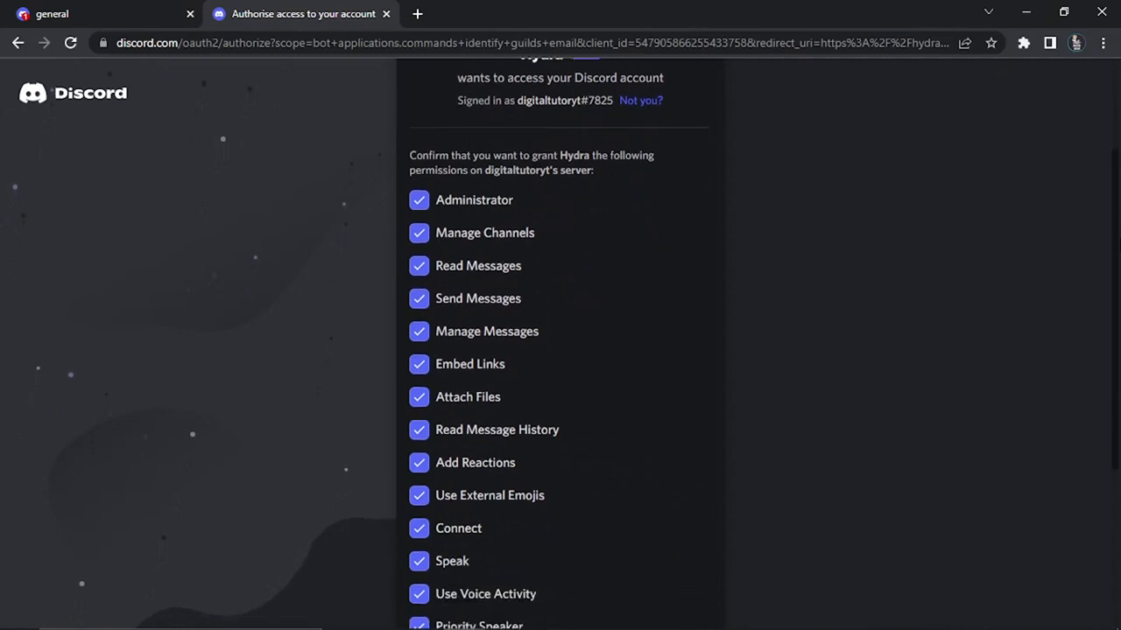
{"action": "scroll", "scroll_direction": "down", "scroll_amount": 3}
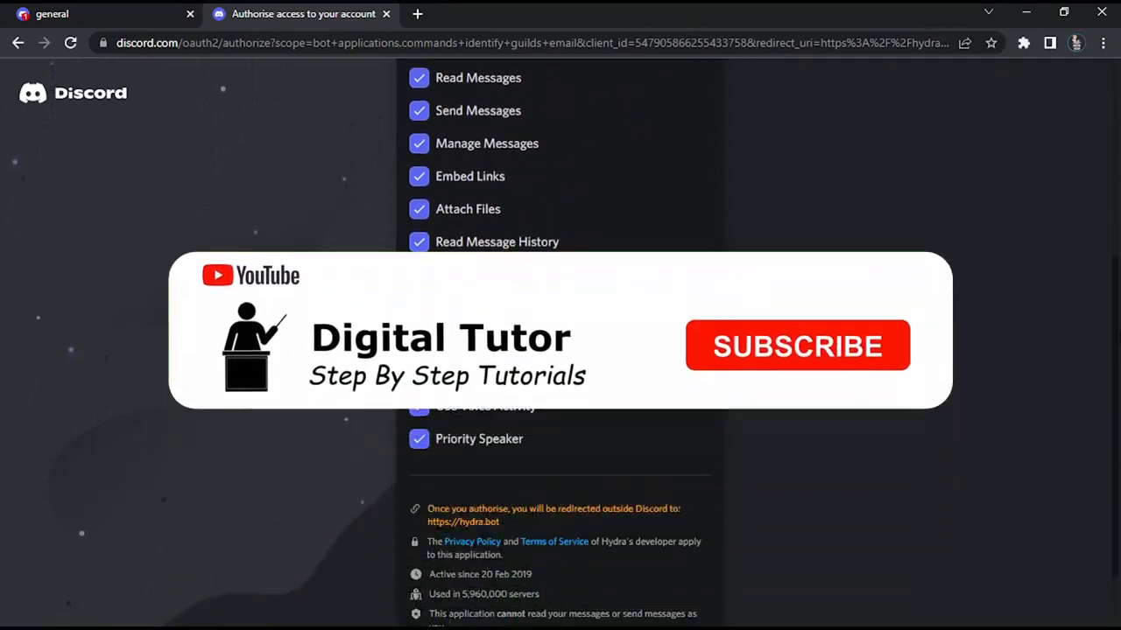
{"action": "left_click", "coordinate": [798, 345]}
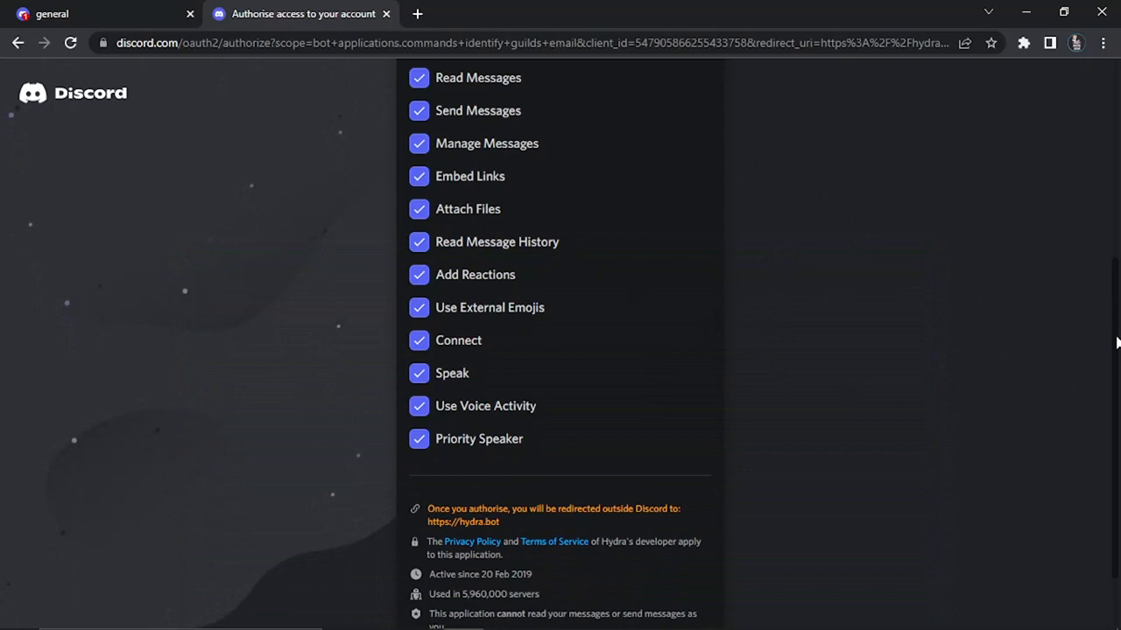
{"action": "scroll", "scroll_direction": "down", "scroll_amount": 3}
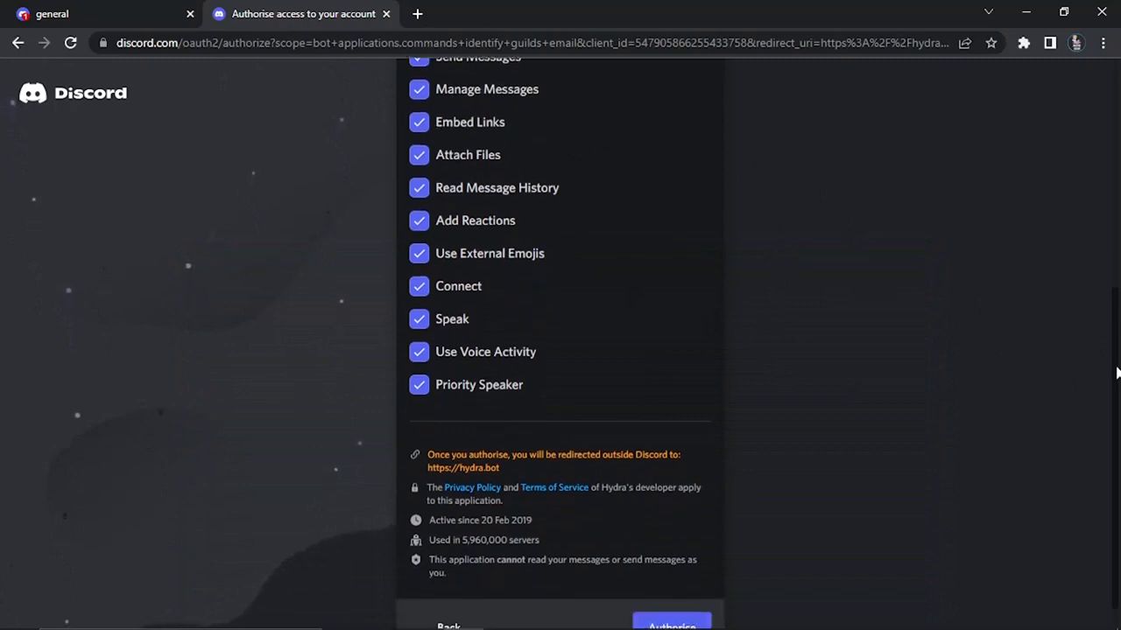
{"action": "scroll", "scroll_direction": "down", "scroll_amount": 3}
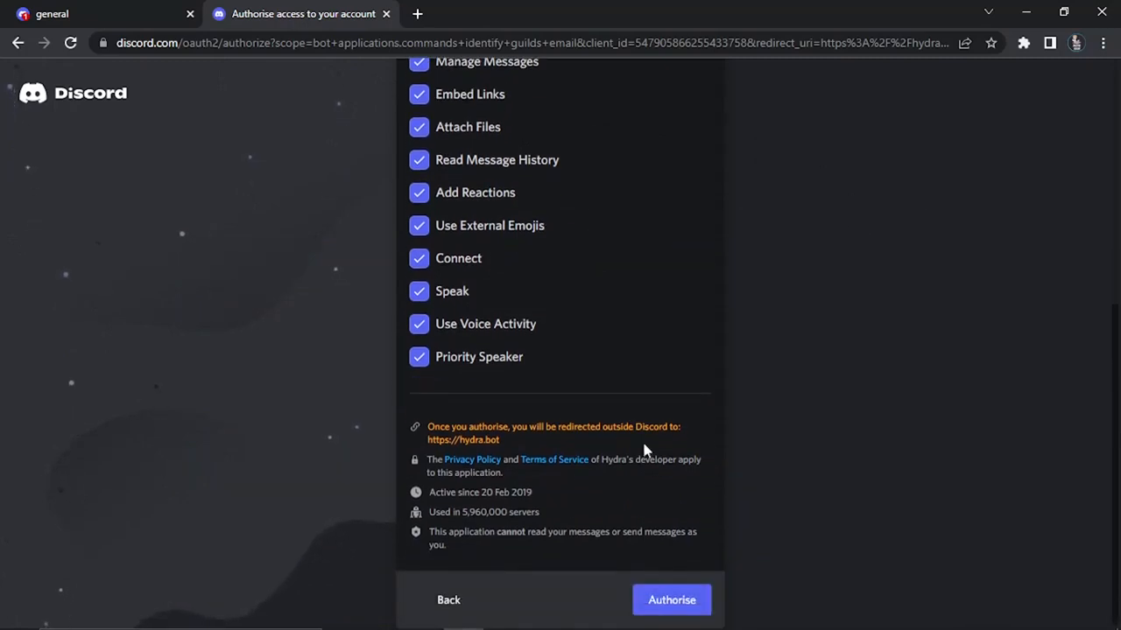
{"action": "mouse_move", "coordinate": [508, 491]}
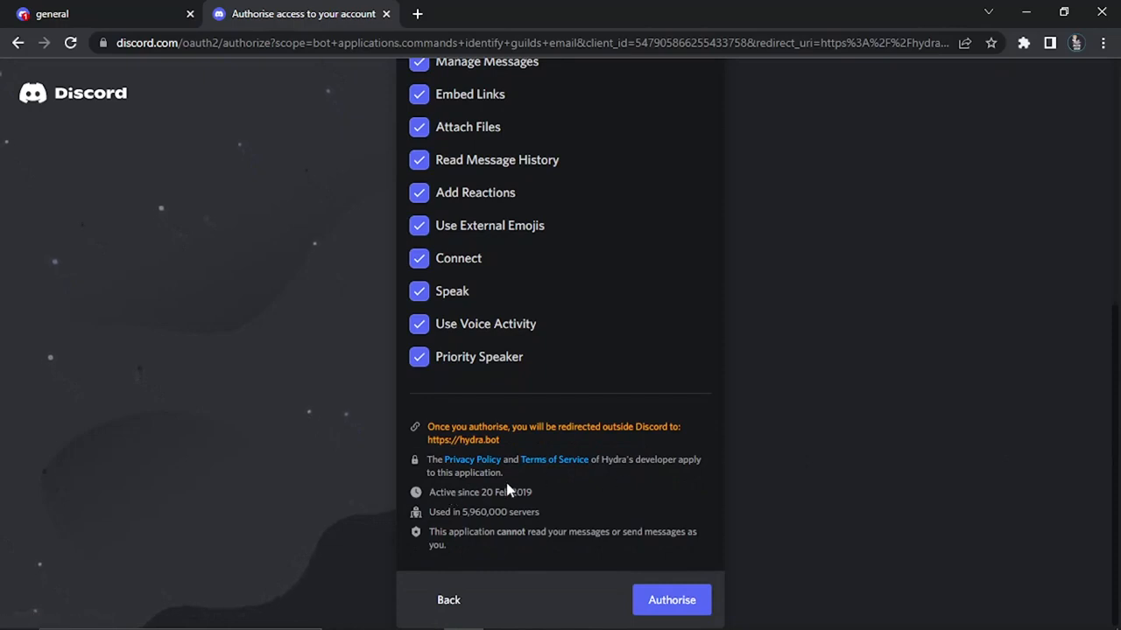
{"action": "mouse_move", "coordinate": [497, 477]}
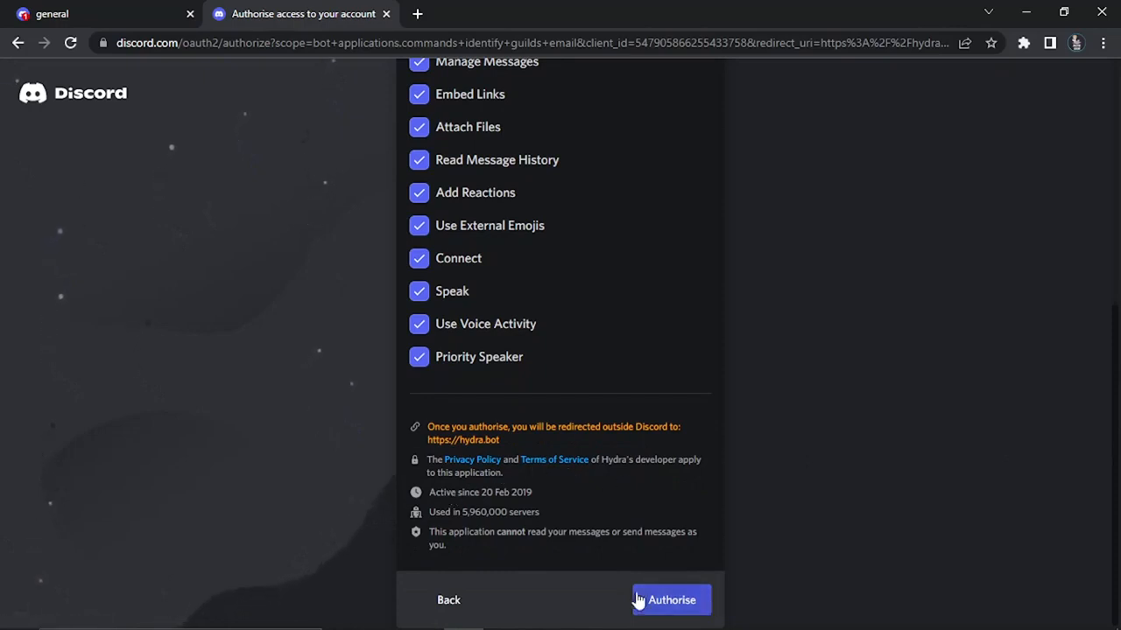
{"action": "left_click", "coordinate": [671, 599]}
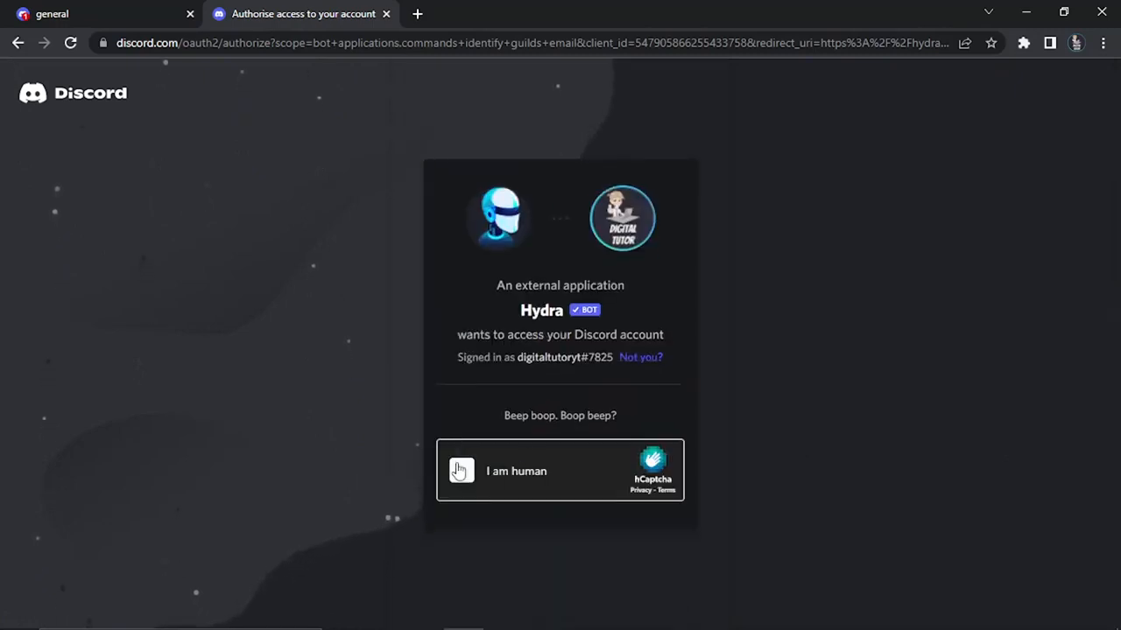
Step: Pass the 'I am human' hCaptcha, view the Hydra dashboard, and return to #general
{"action": "left_click", "coordinate": [461, 471]}
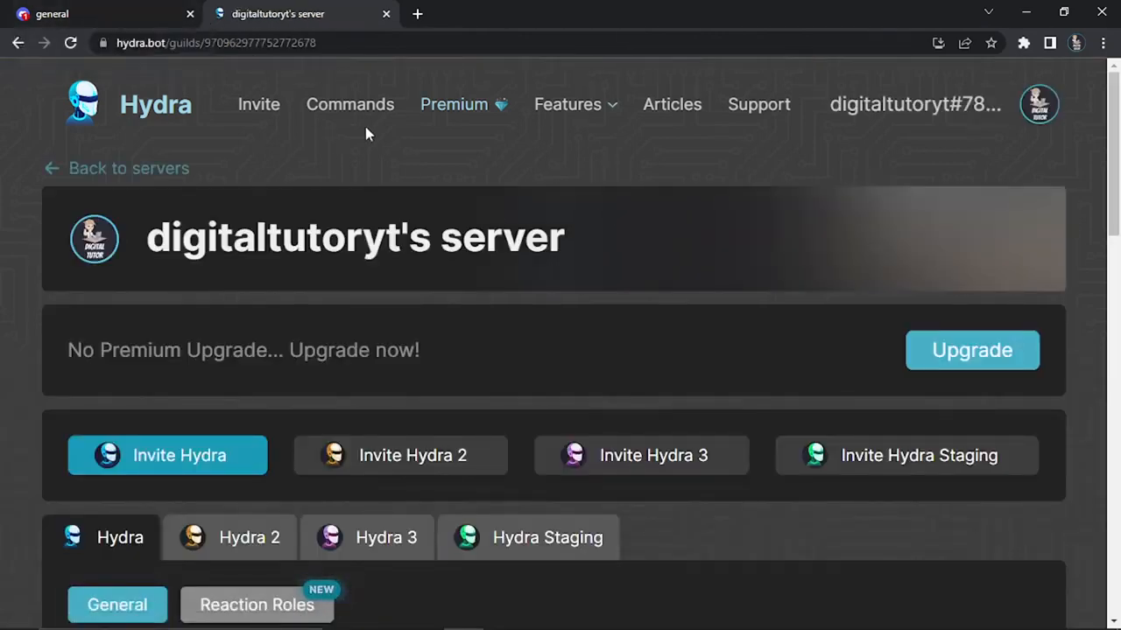
{"action": "mouse_move", "coordinate": [621, 221]}
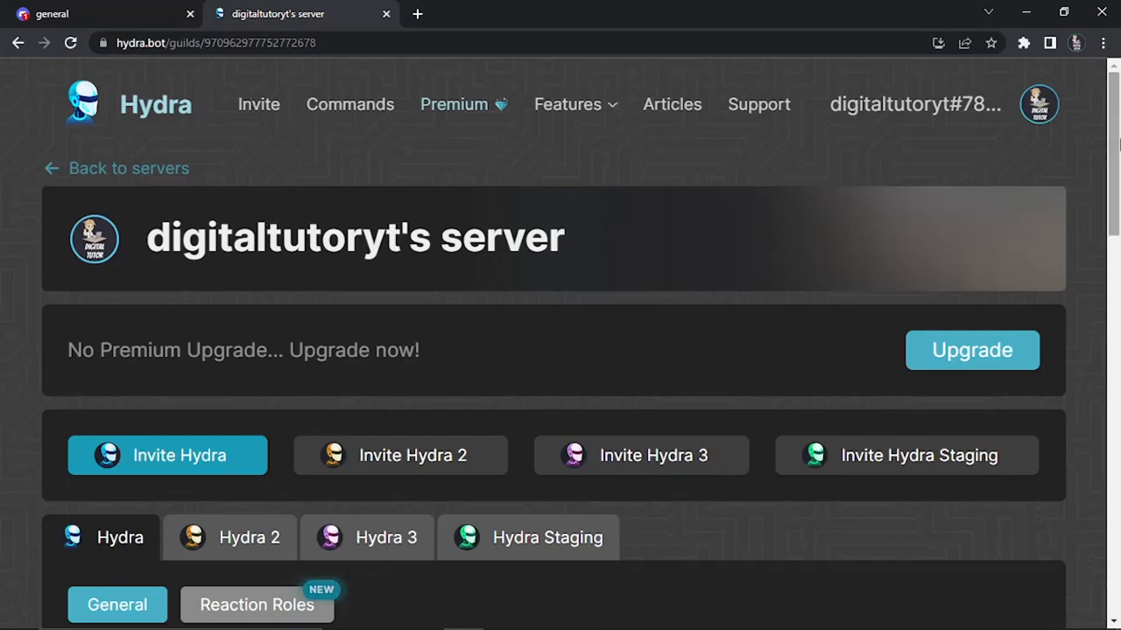
{"action": "scroll", "scroll_direction": "down", "scroll_amount": 3}
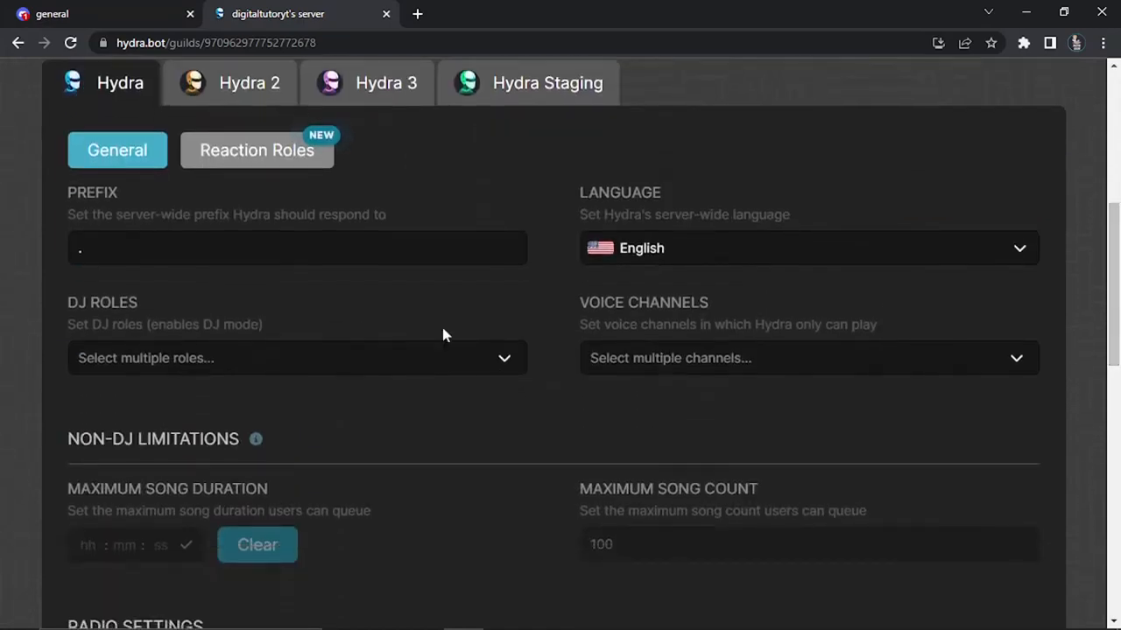
{"action": "left_click", "coordinate": [88, 14]}
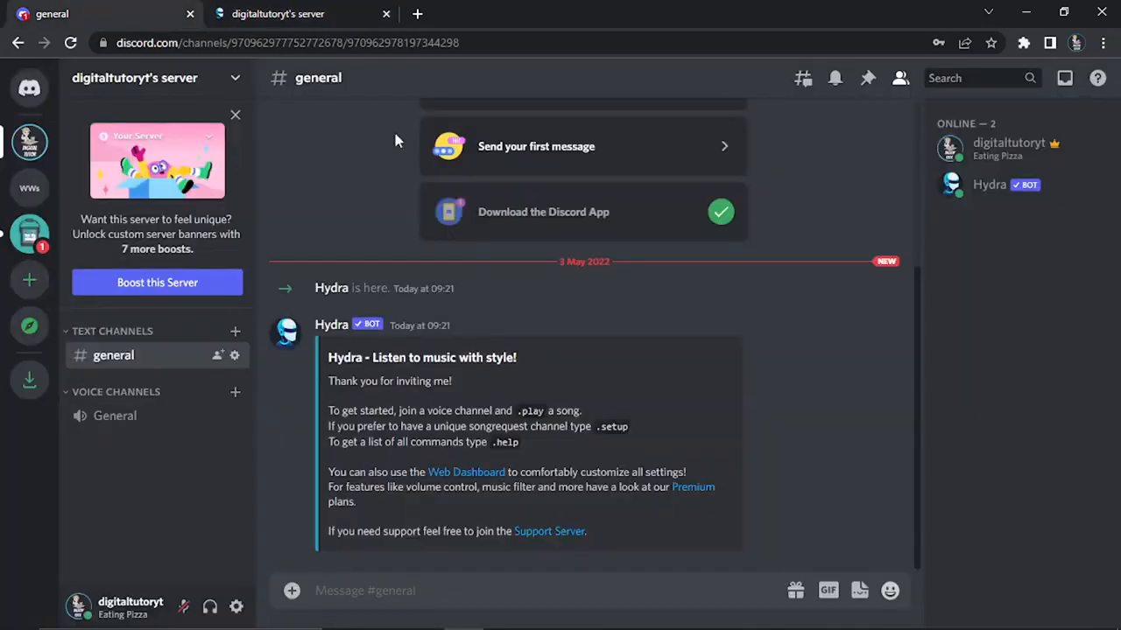
{"action": "mouse_move", "coordinate": [961, 196]}
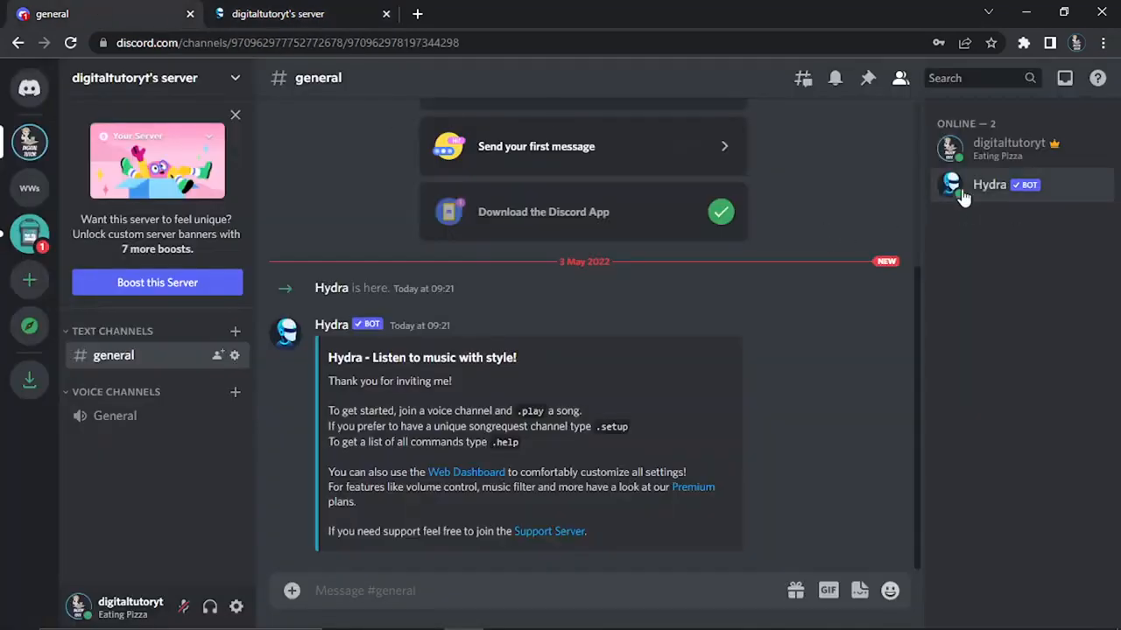
{"action": "mouse_move", "coordinate": [697, 396]}
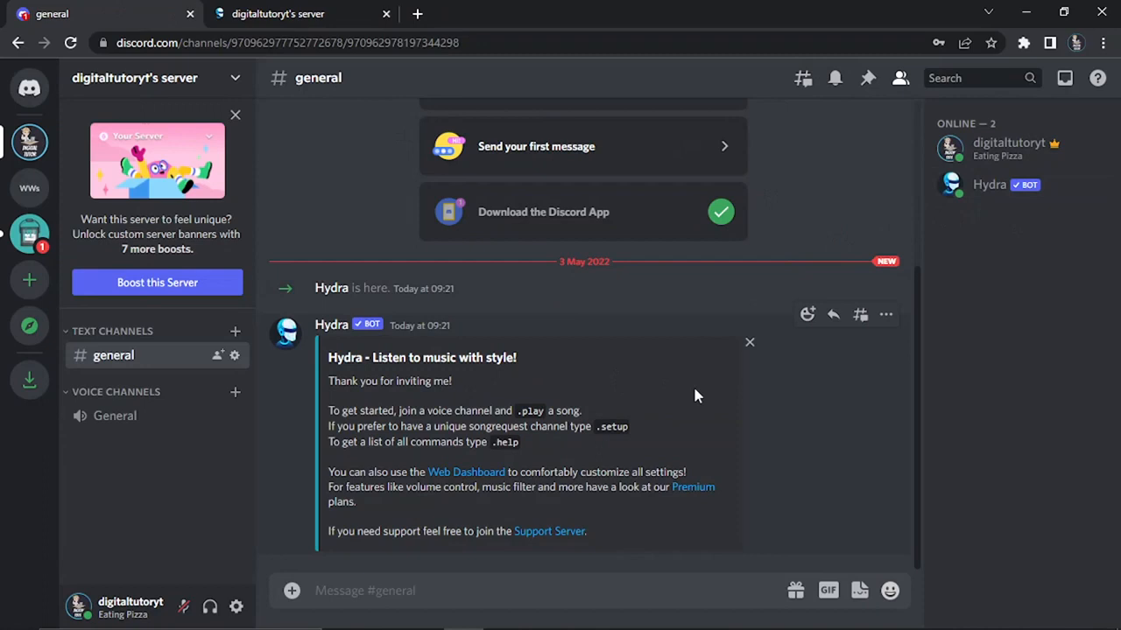
{"action": "mouse_move", "coordinate": [930, 368]}
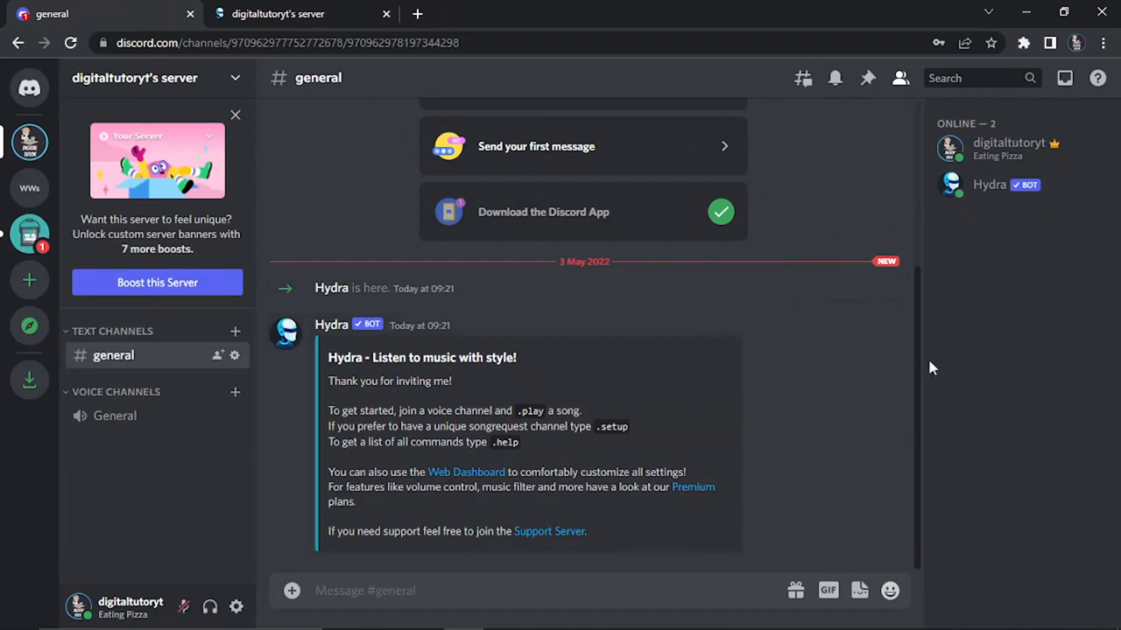
{"action": "mouse_move", "coordinate": [921, 353]}
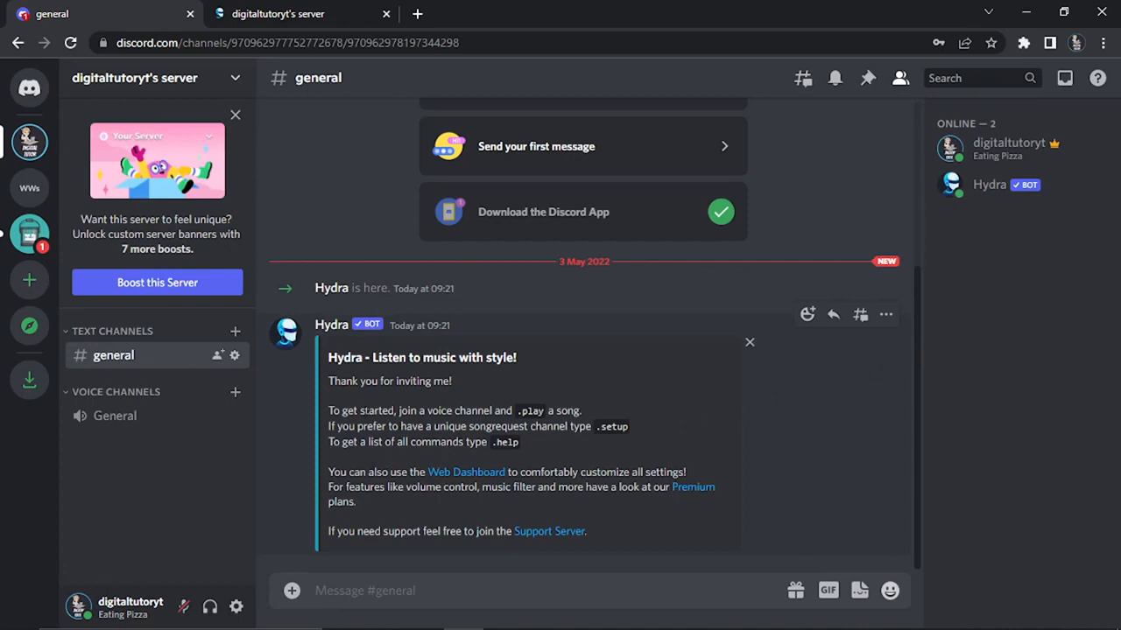
{"action": "left_click_drag", "start_coordinate": [345, 381], "coordinate": [453, 381]}
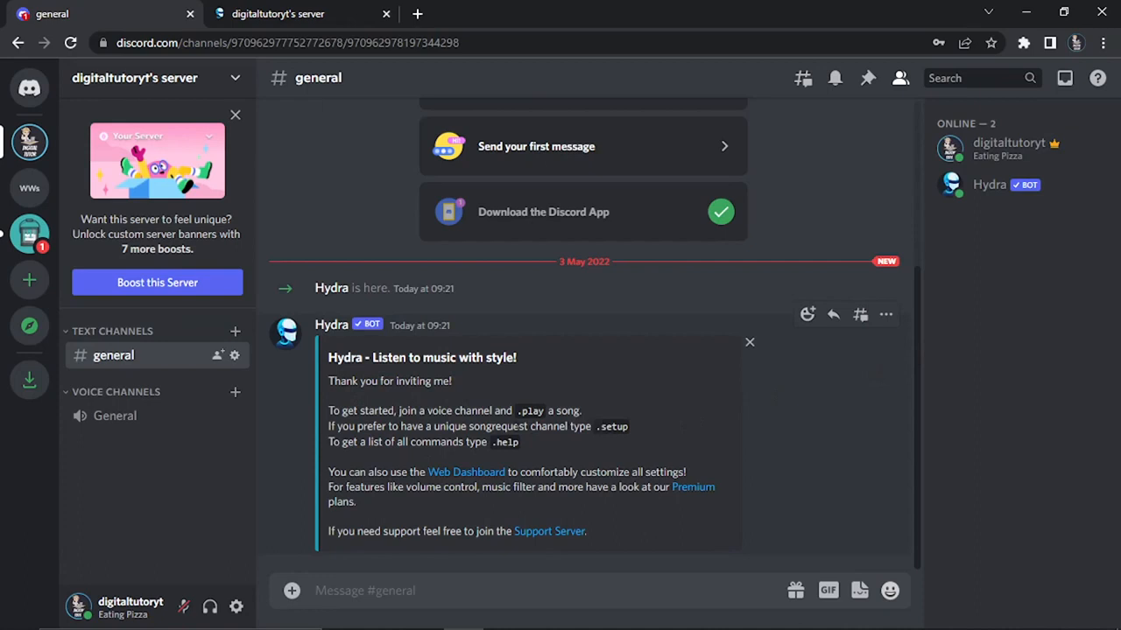
{"action": "mouse_move", "coordinate": [563, 440]}
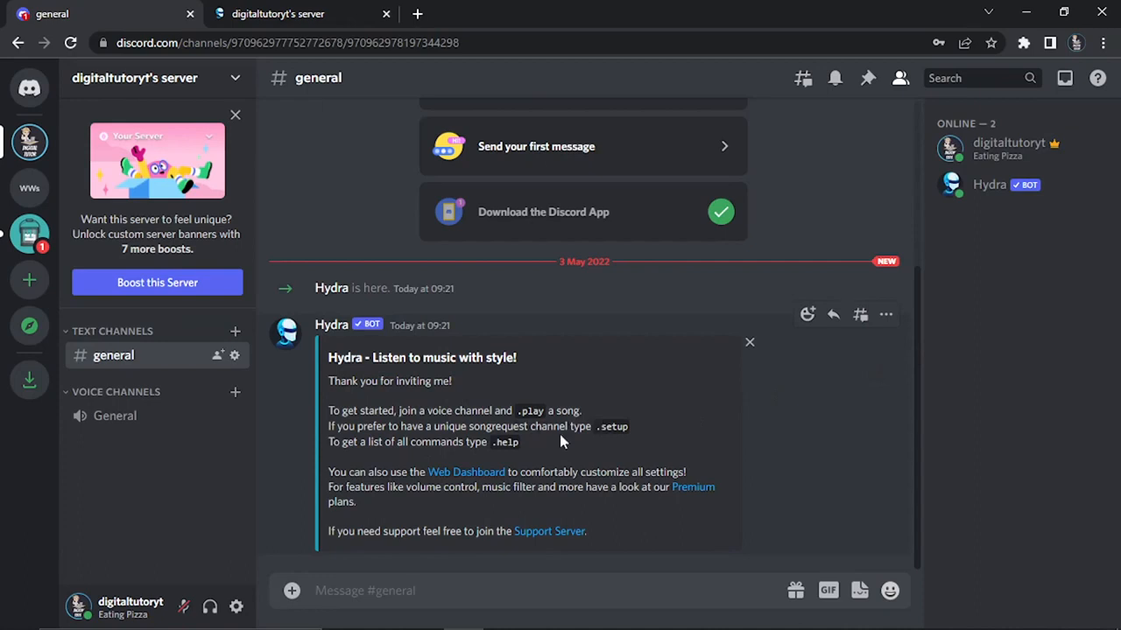
{"action": "mouse_move", "coordinate": [562, 439]}
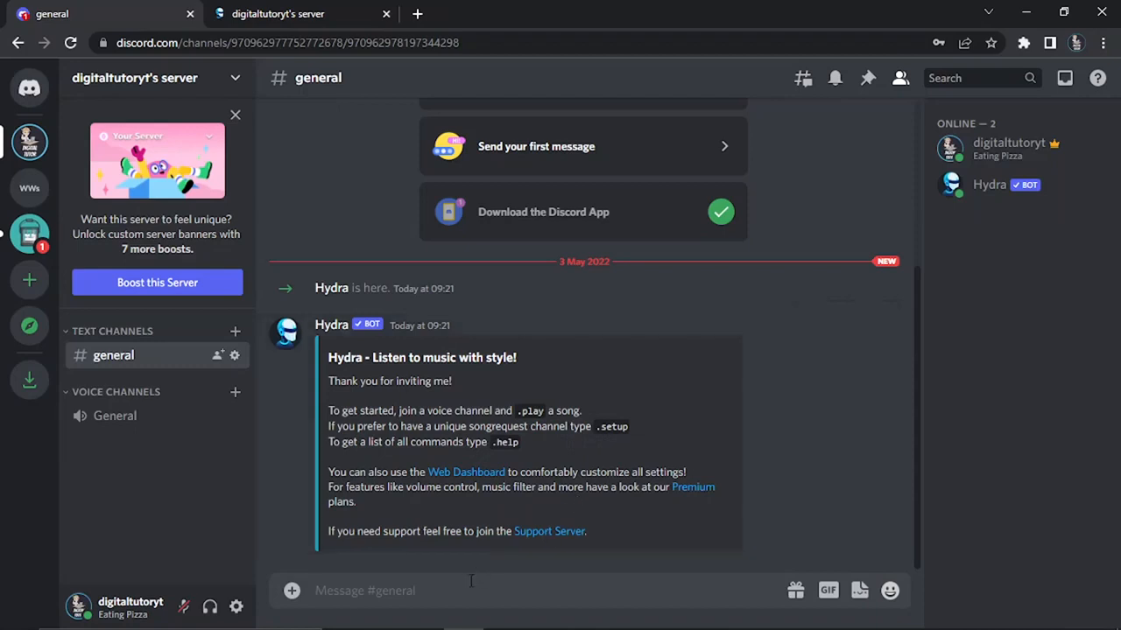
Step: Send '.help' in #general and select 'Everyone' in Hydra's reply
{"action": "type", "text": ".he"}
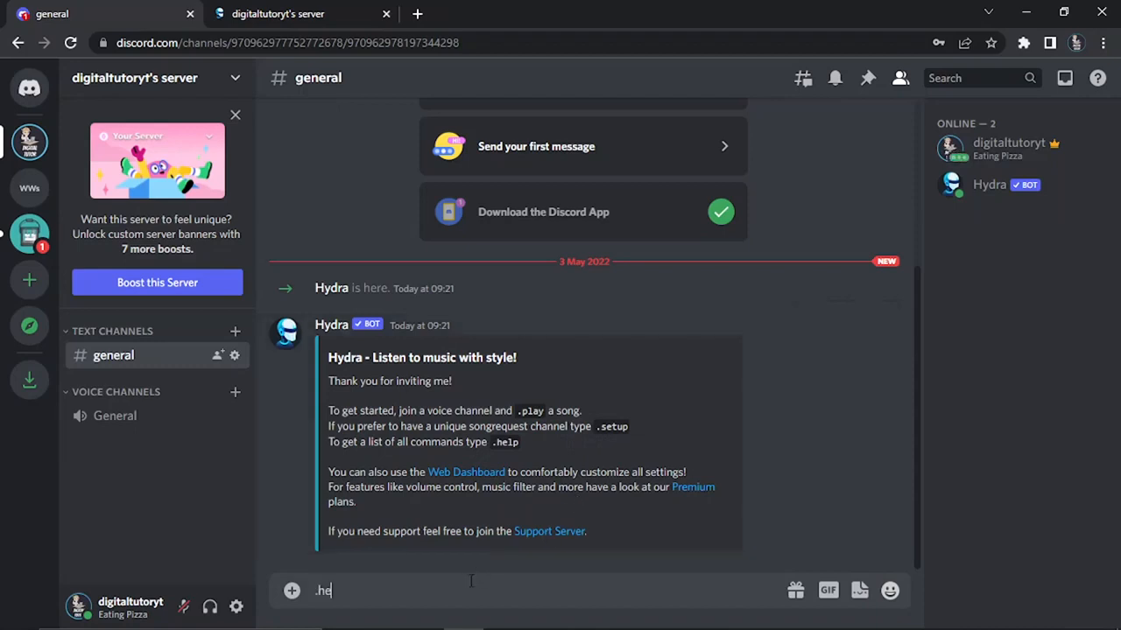
{"action": "key", "text": "Enter"}
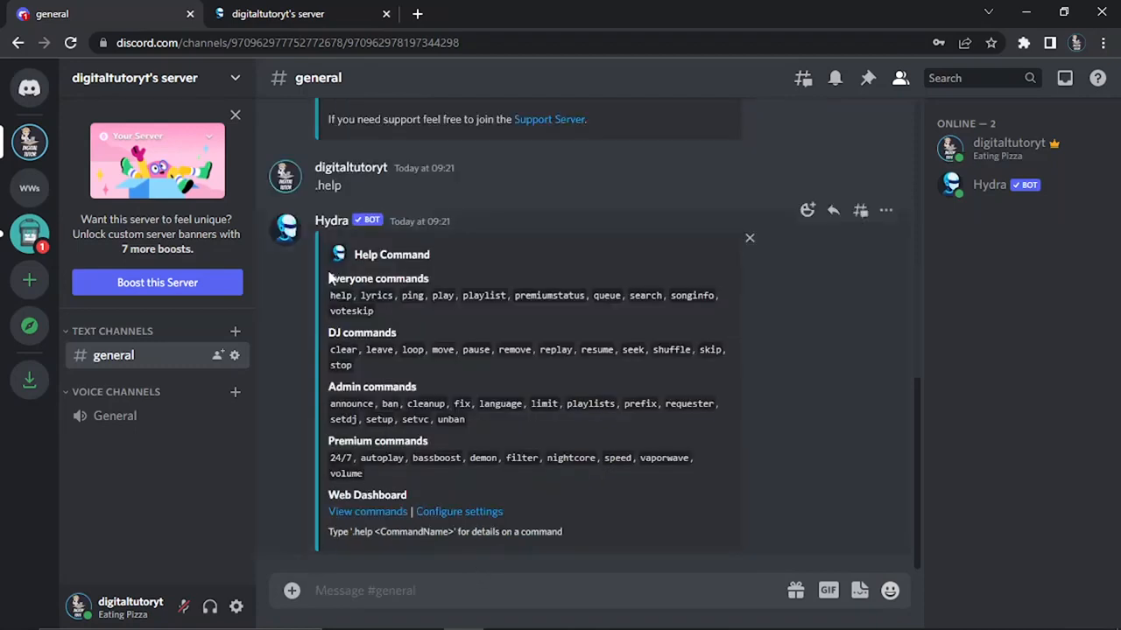
{"action": "double_click", "coordinate": [350, 278]}
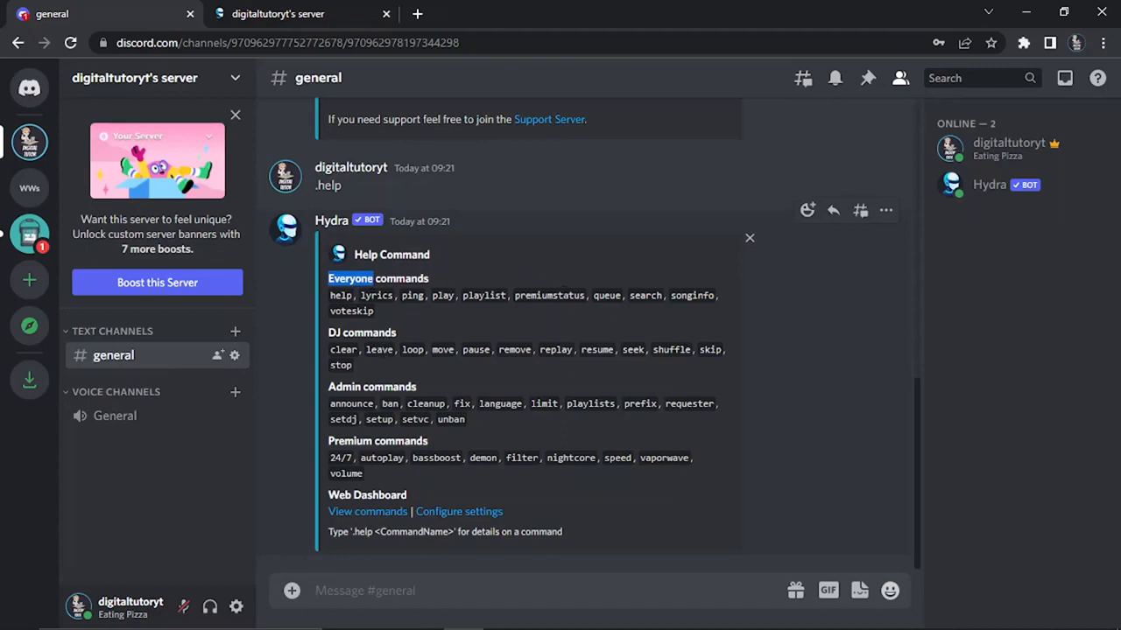
{"action": "mouse_move", "coordinate": [457, 375]}
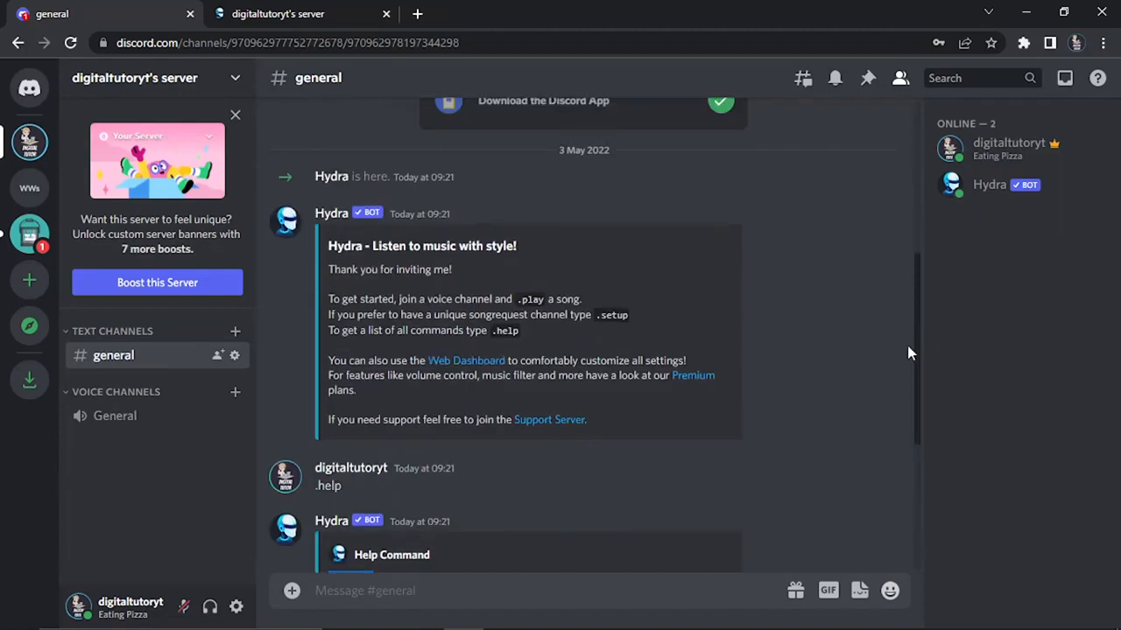
{"action": "mouse_move", "coordinate": [368, 213]}
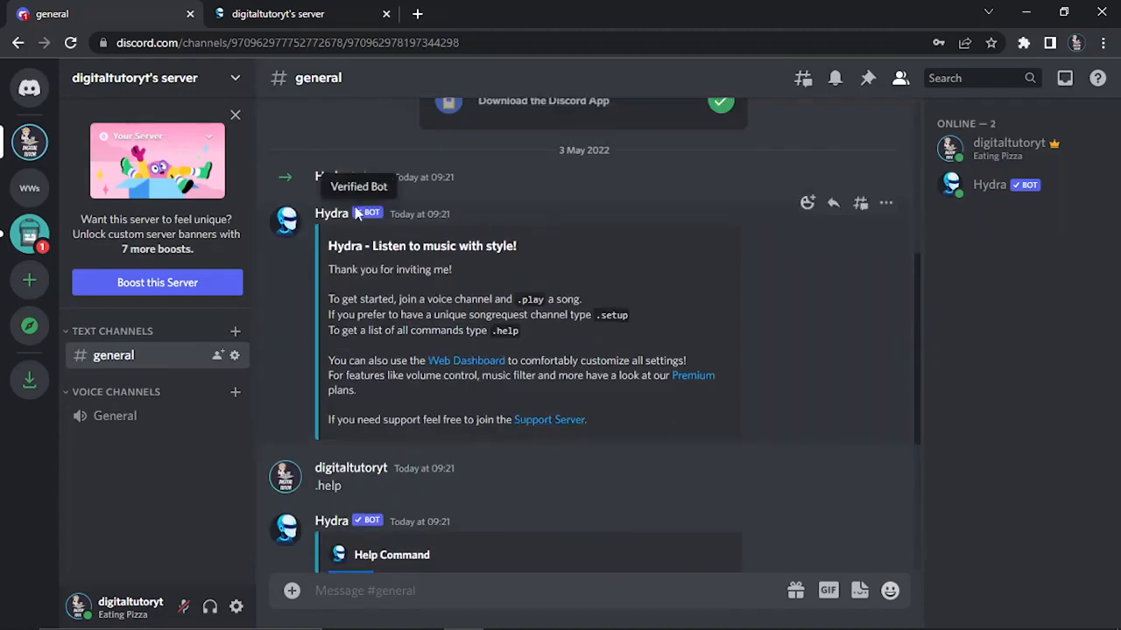